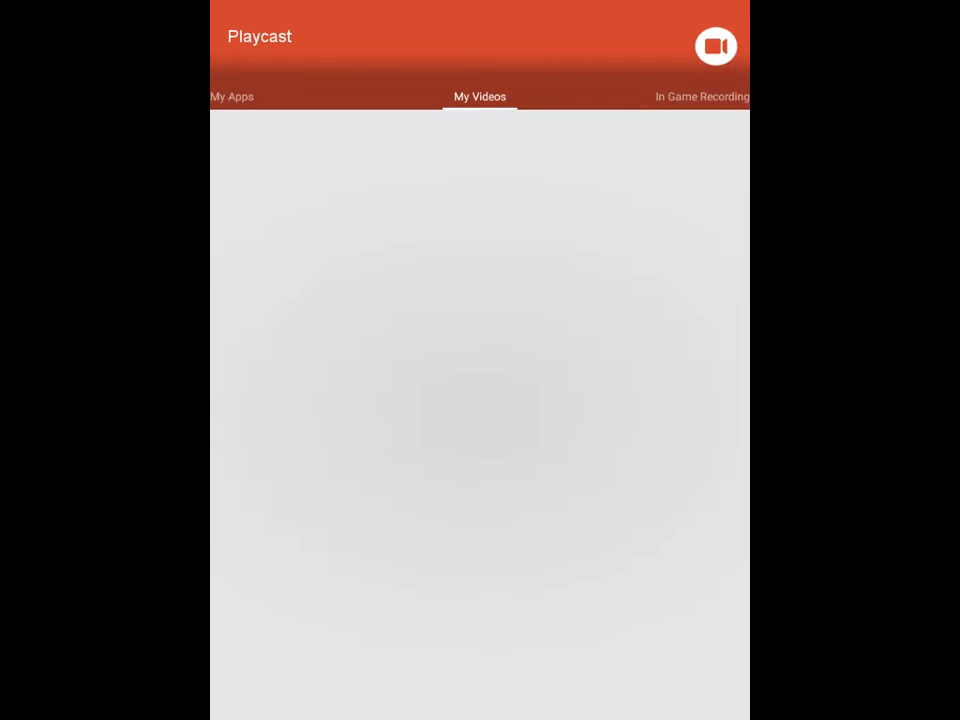
Show the My Apps list with Music, Contacts, Email, Gallery, Settings, Chrome, Internet and Calendar.
click(232, 96)
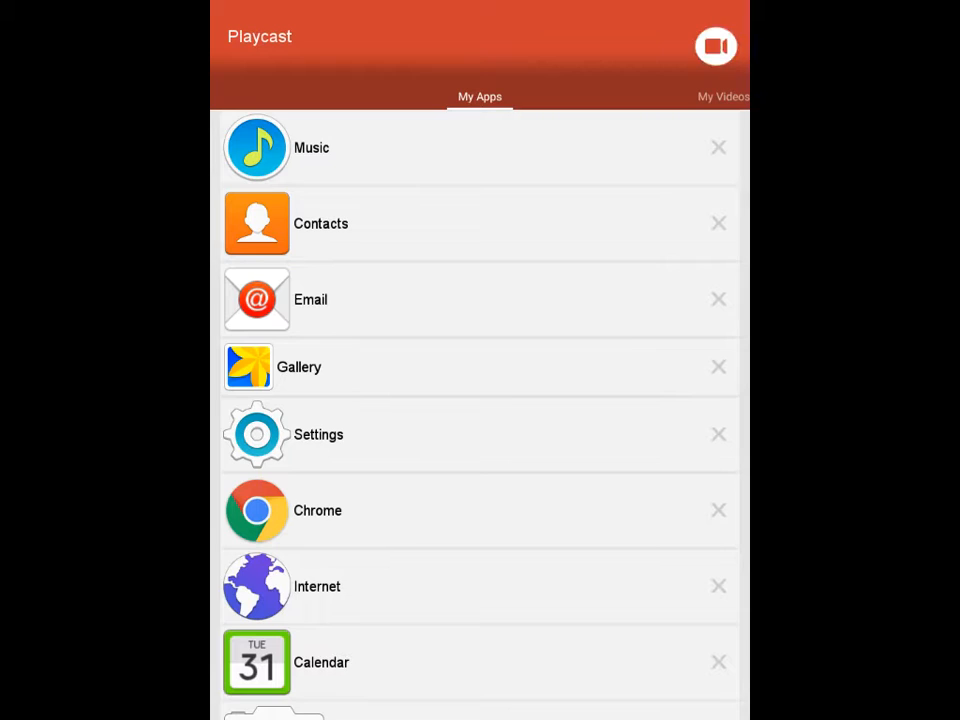
click(716, 46)
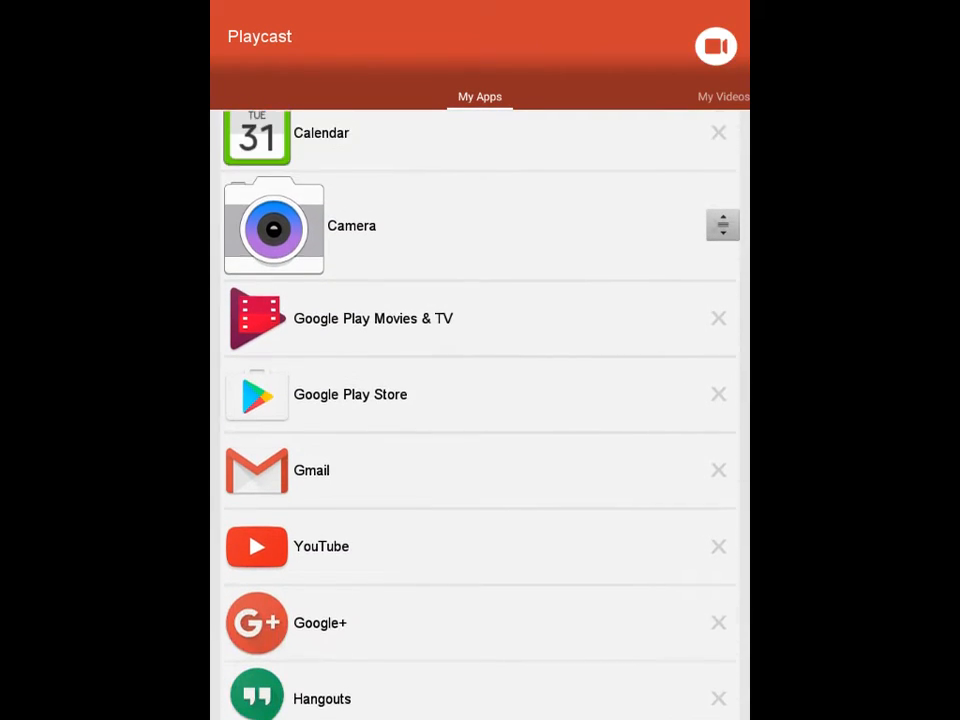
scroll(down, 3)
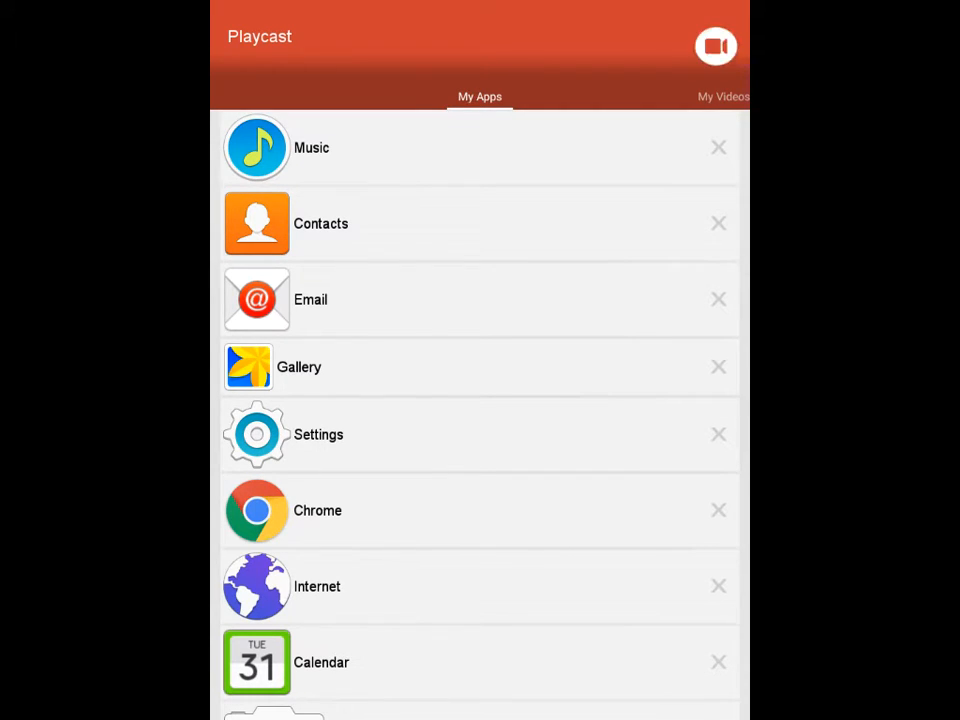
click(716, 46)
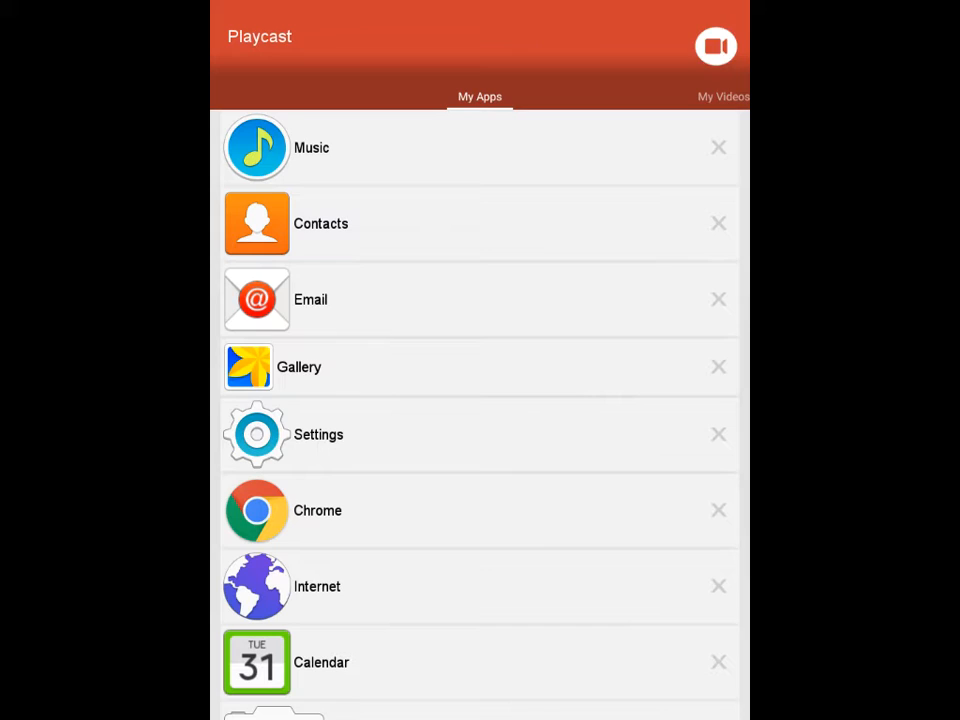
click(716, 46)
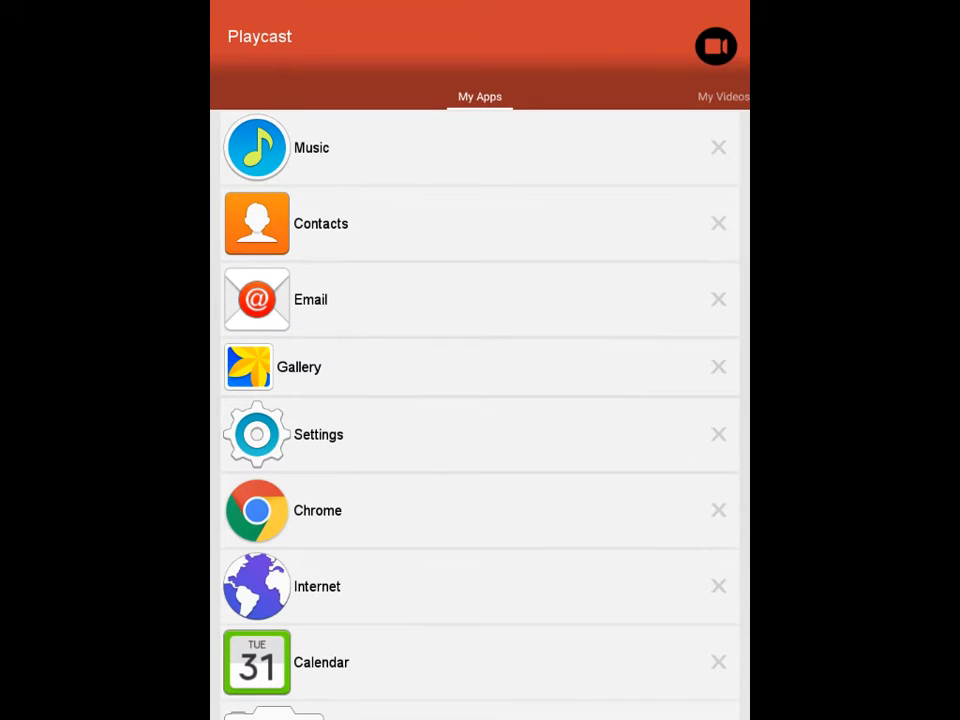
scroll(down, 3)
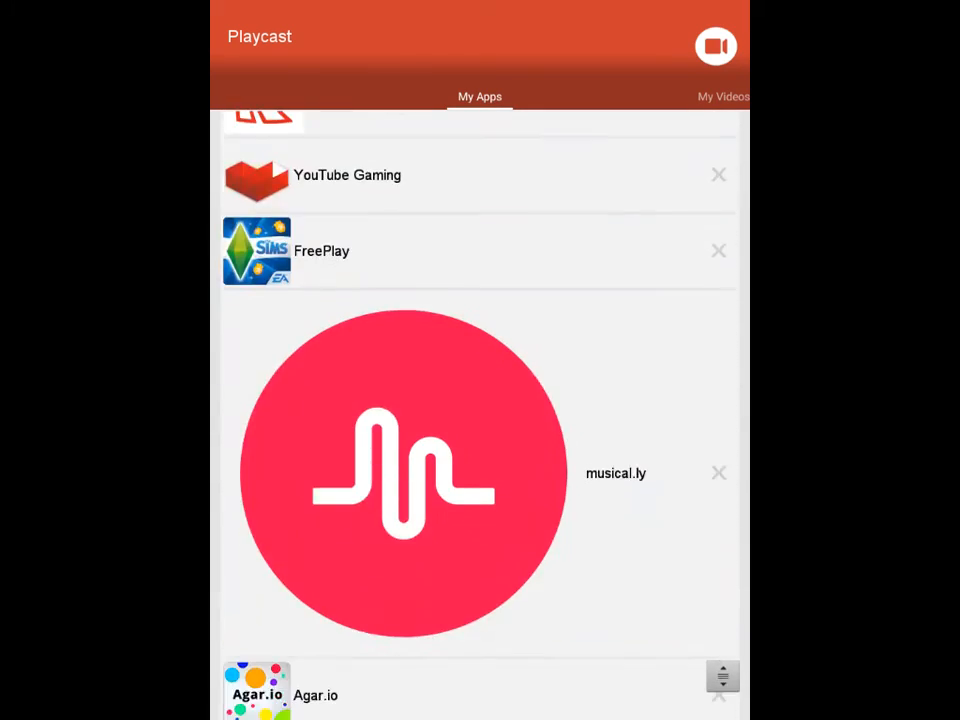
scroll(down, 3)
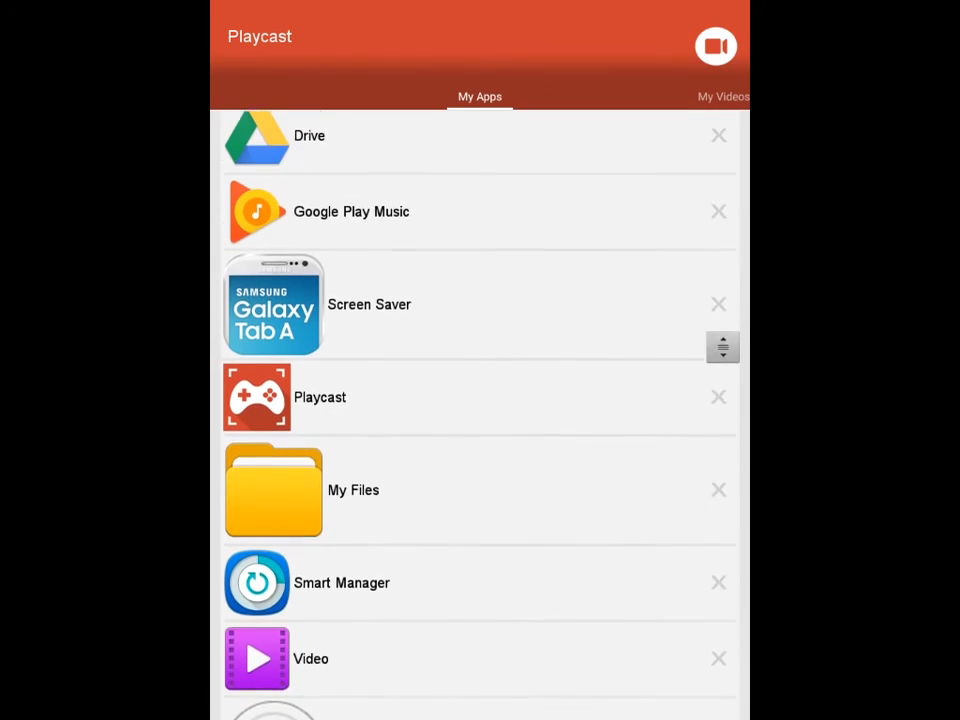
scroll(down, 3)
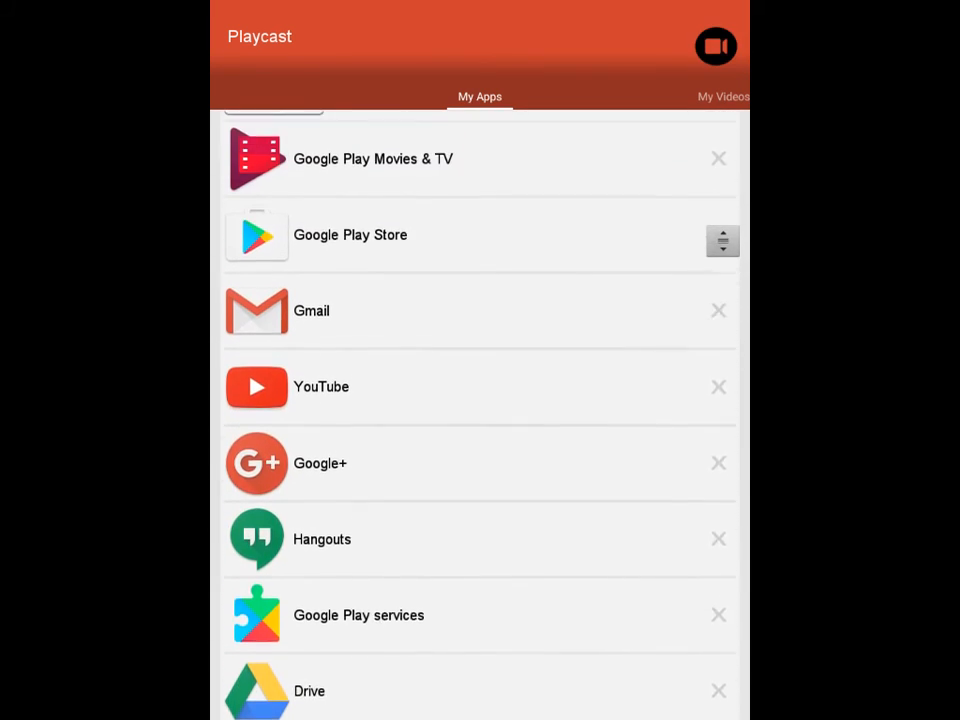
scroll(down, 3)
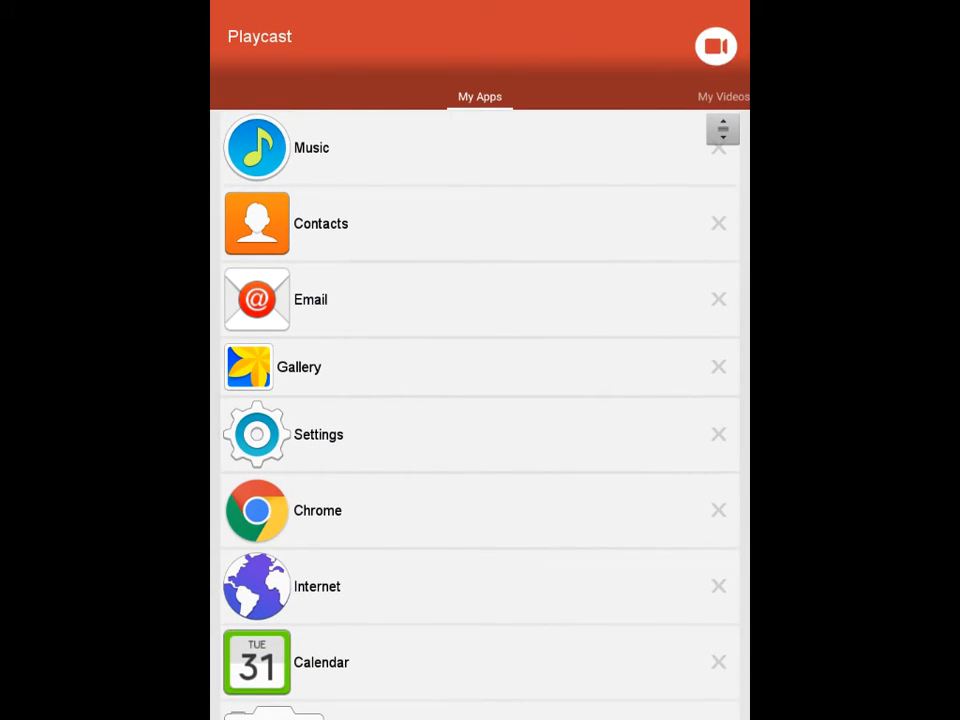